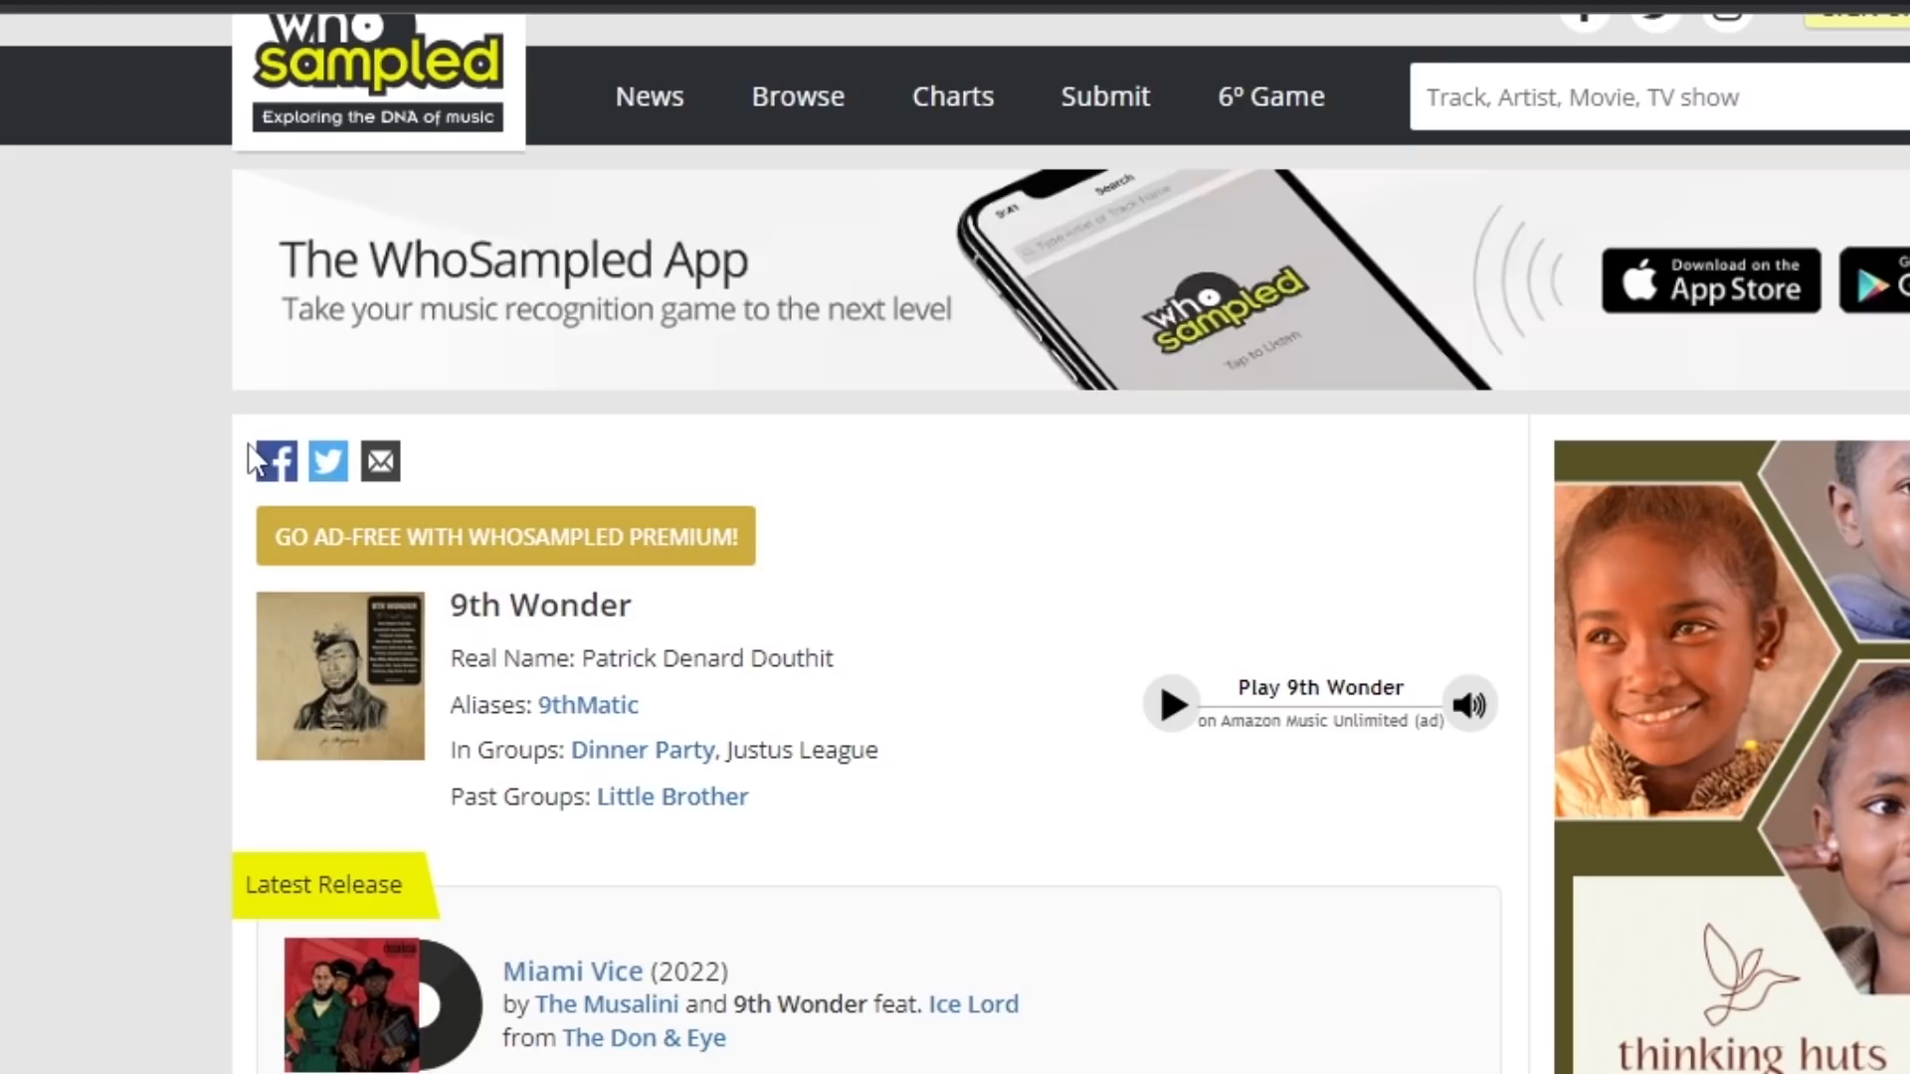
Step: Play Magia di Carini (Solo voce) from the soundtrack playlist, then move to the Soulseek search
{"action": "scroll", "scroll_direction": "down", "scroll_amount": 3}
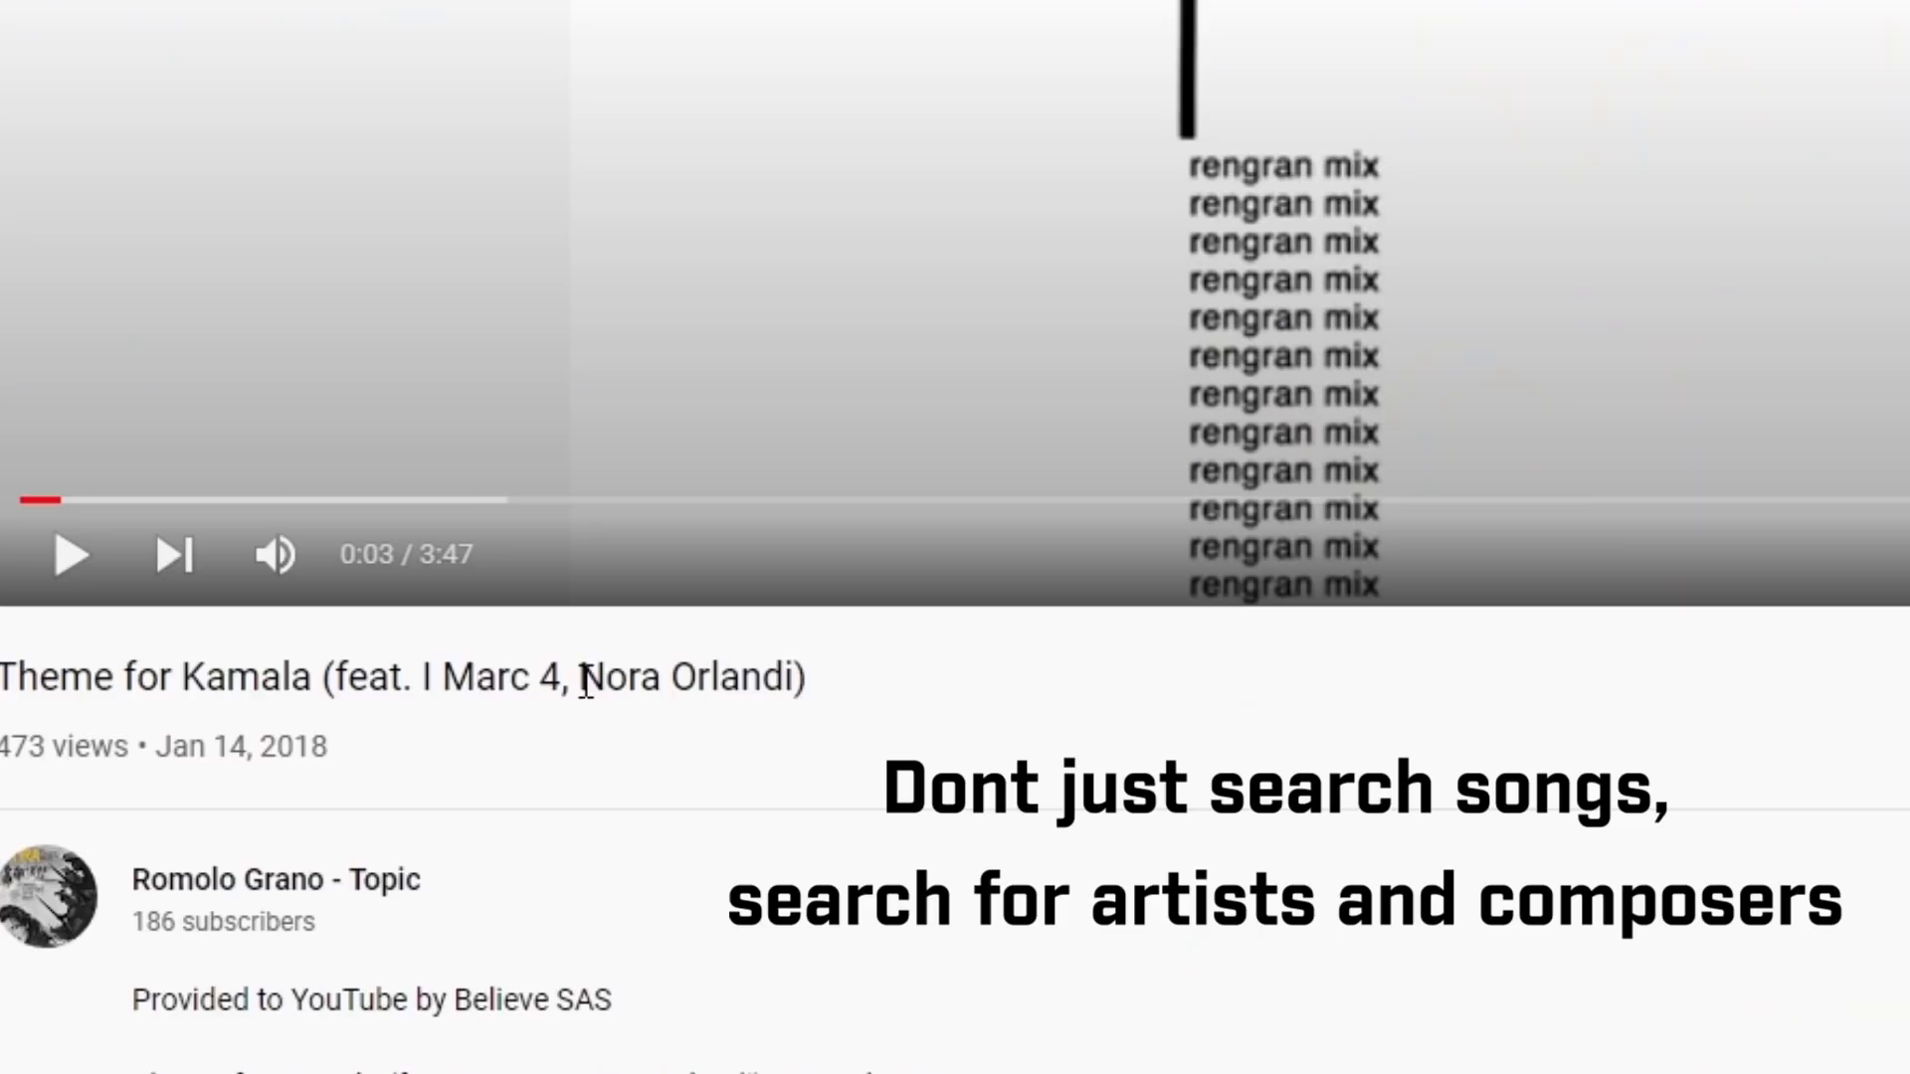
{"action": "double_click", "coordinate": [690, 677]}
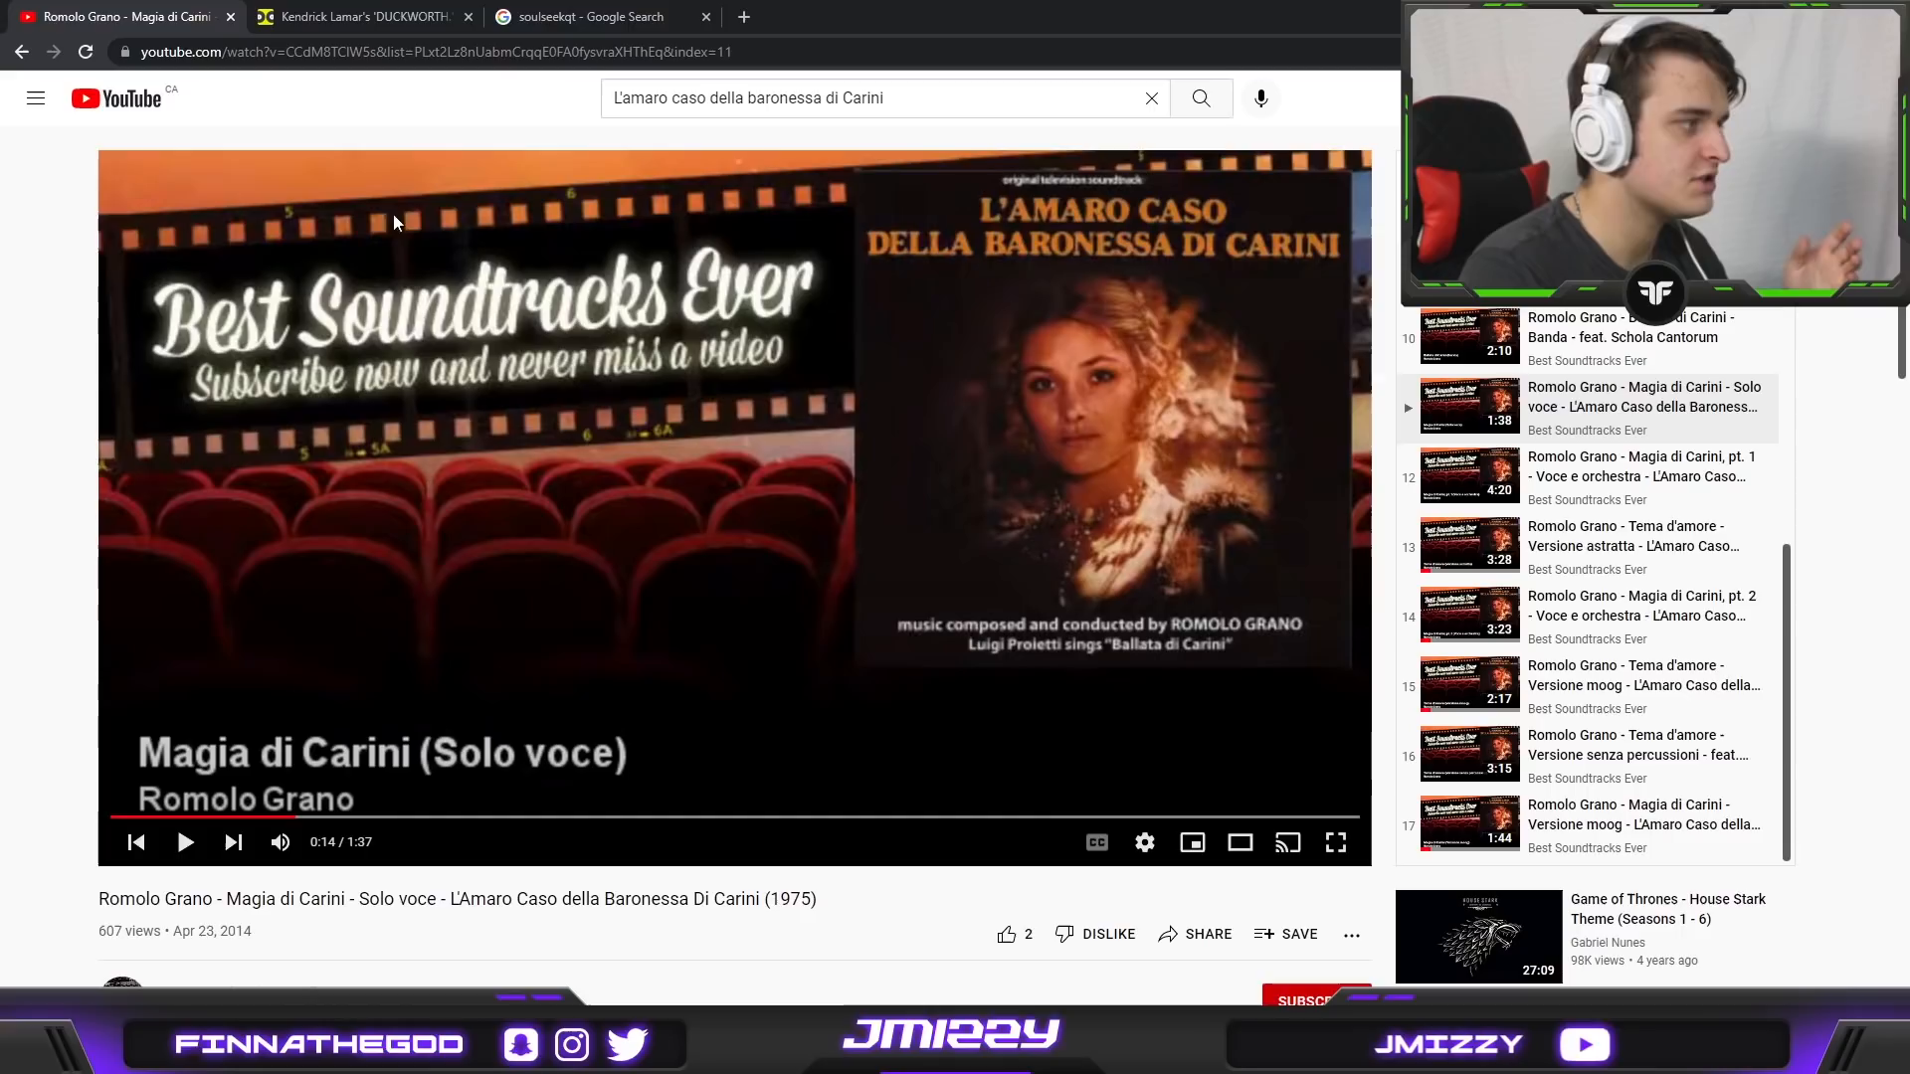
{"action": "left_click", "coordinate": [597, 16]}
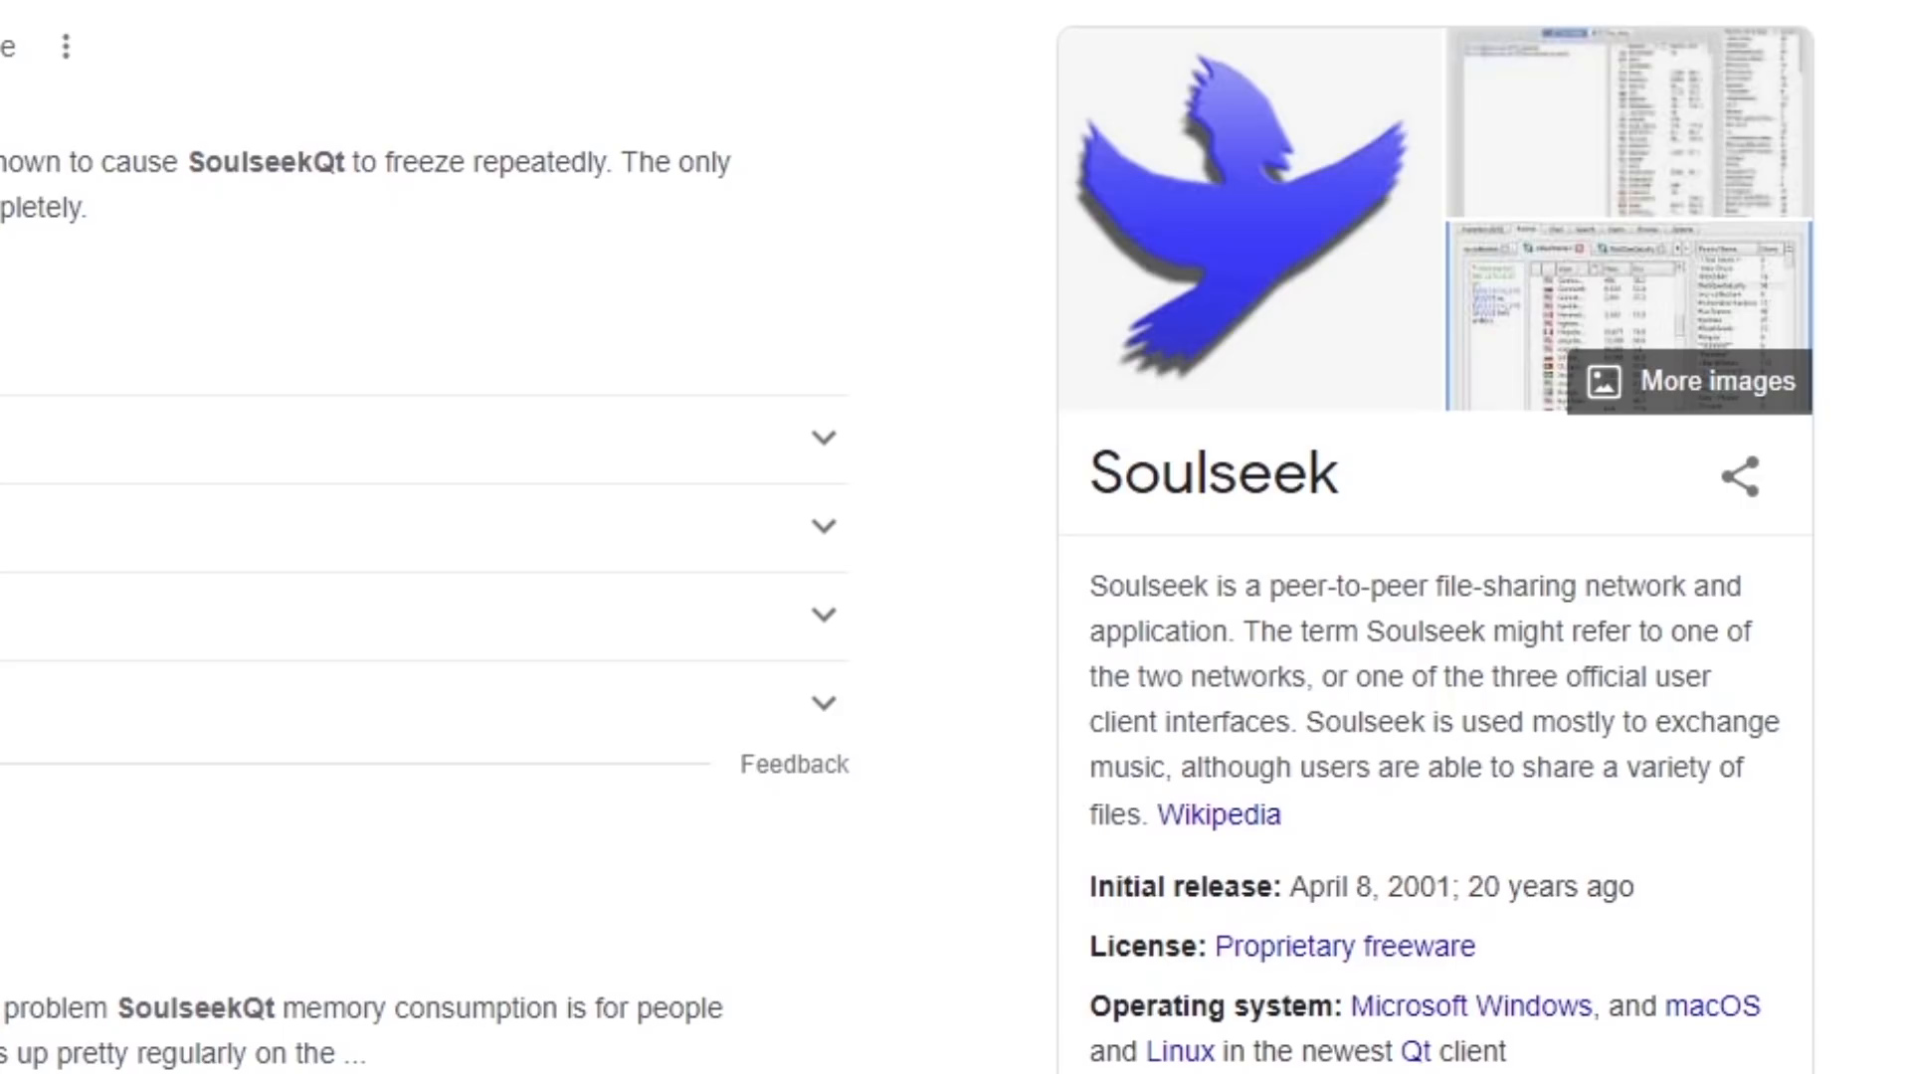
Step: Scroll through the SoulseekQt search results and the Soulseek knowledge panel
{"action": "scroll", "scroll_direction": "down", "scroll_amount": 3}
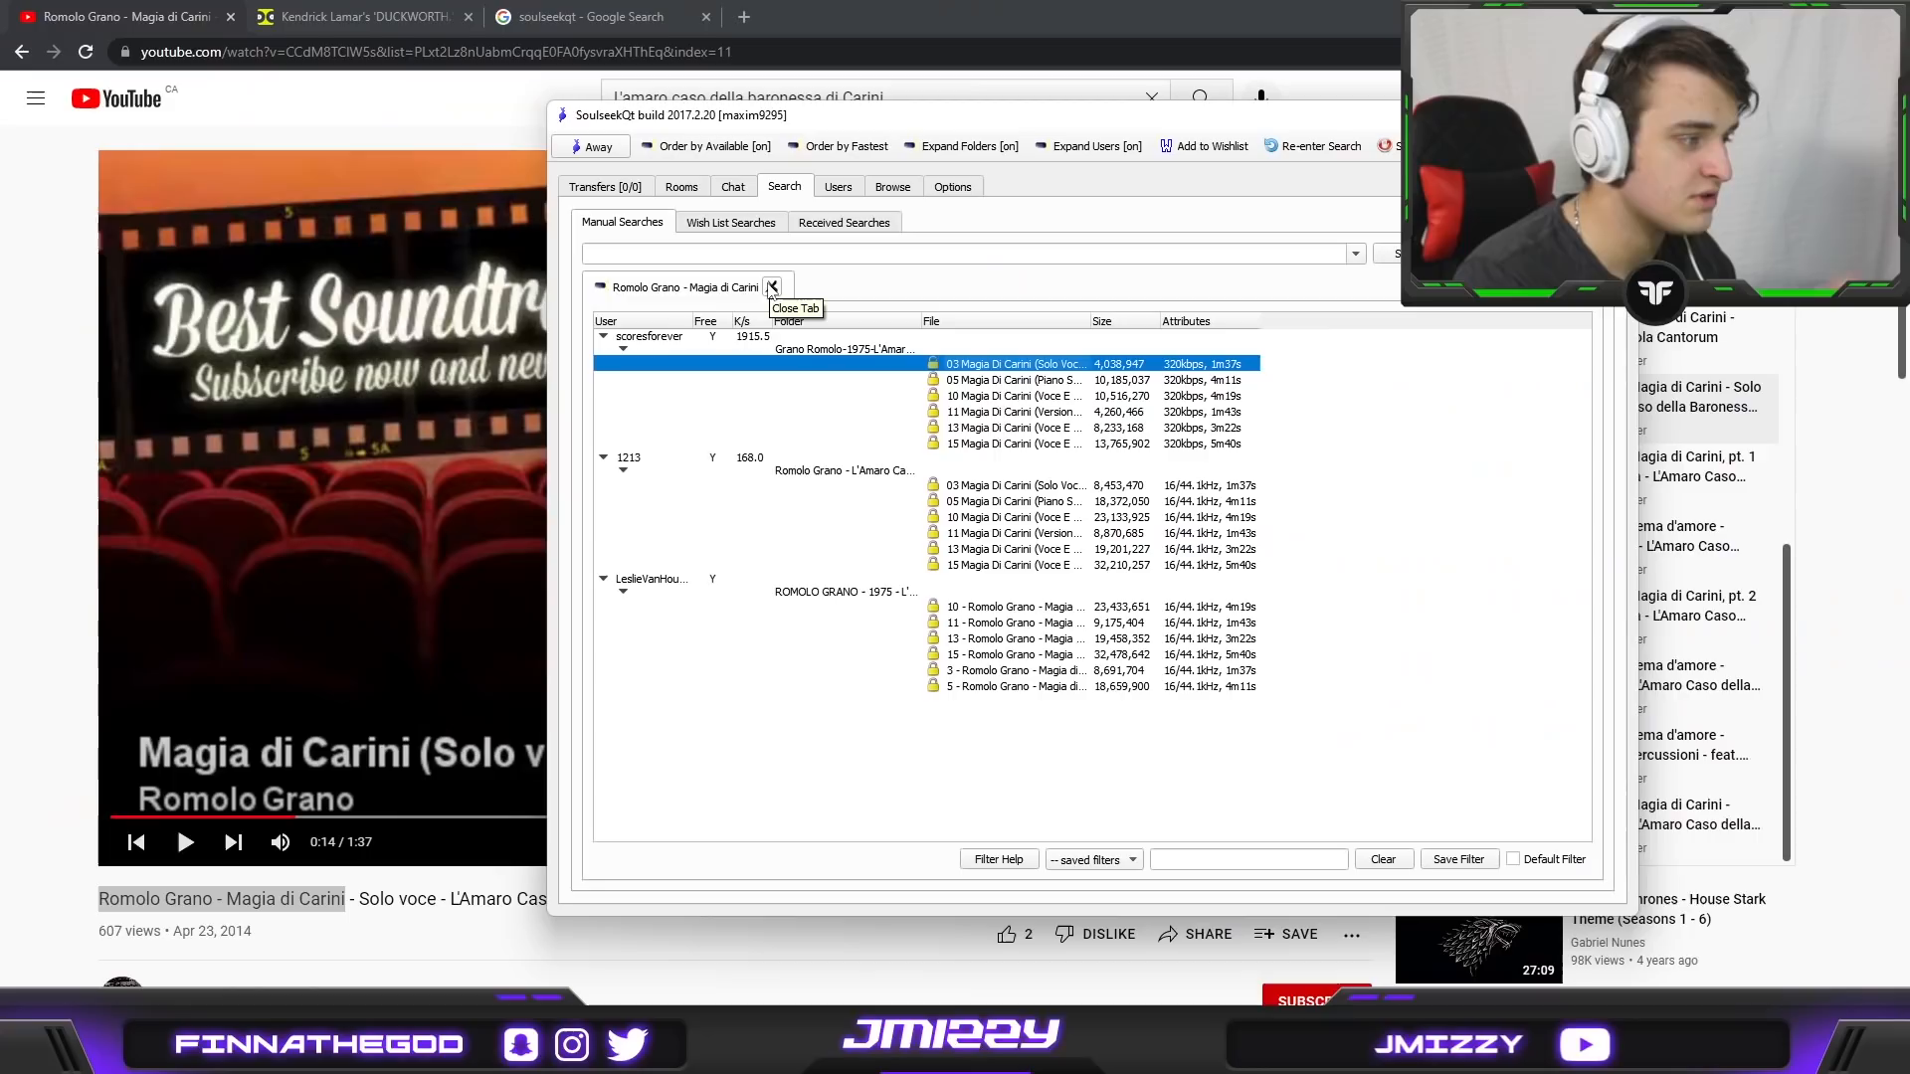
Step: Close the Magia di Carini results and run a manual search for 'japanese trap samples'
{"action": "left_click", "coordinate": [772, 286]}
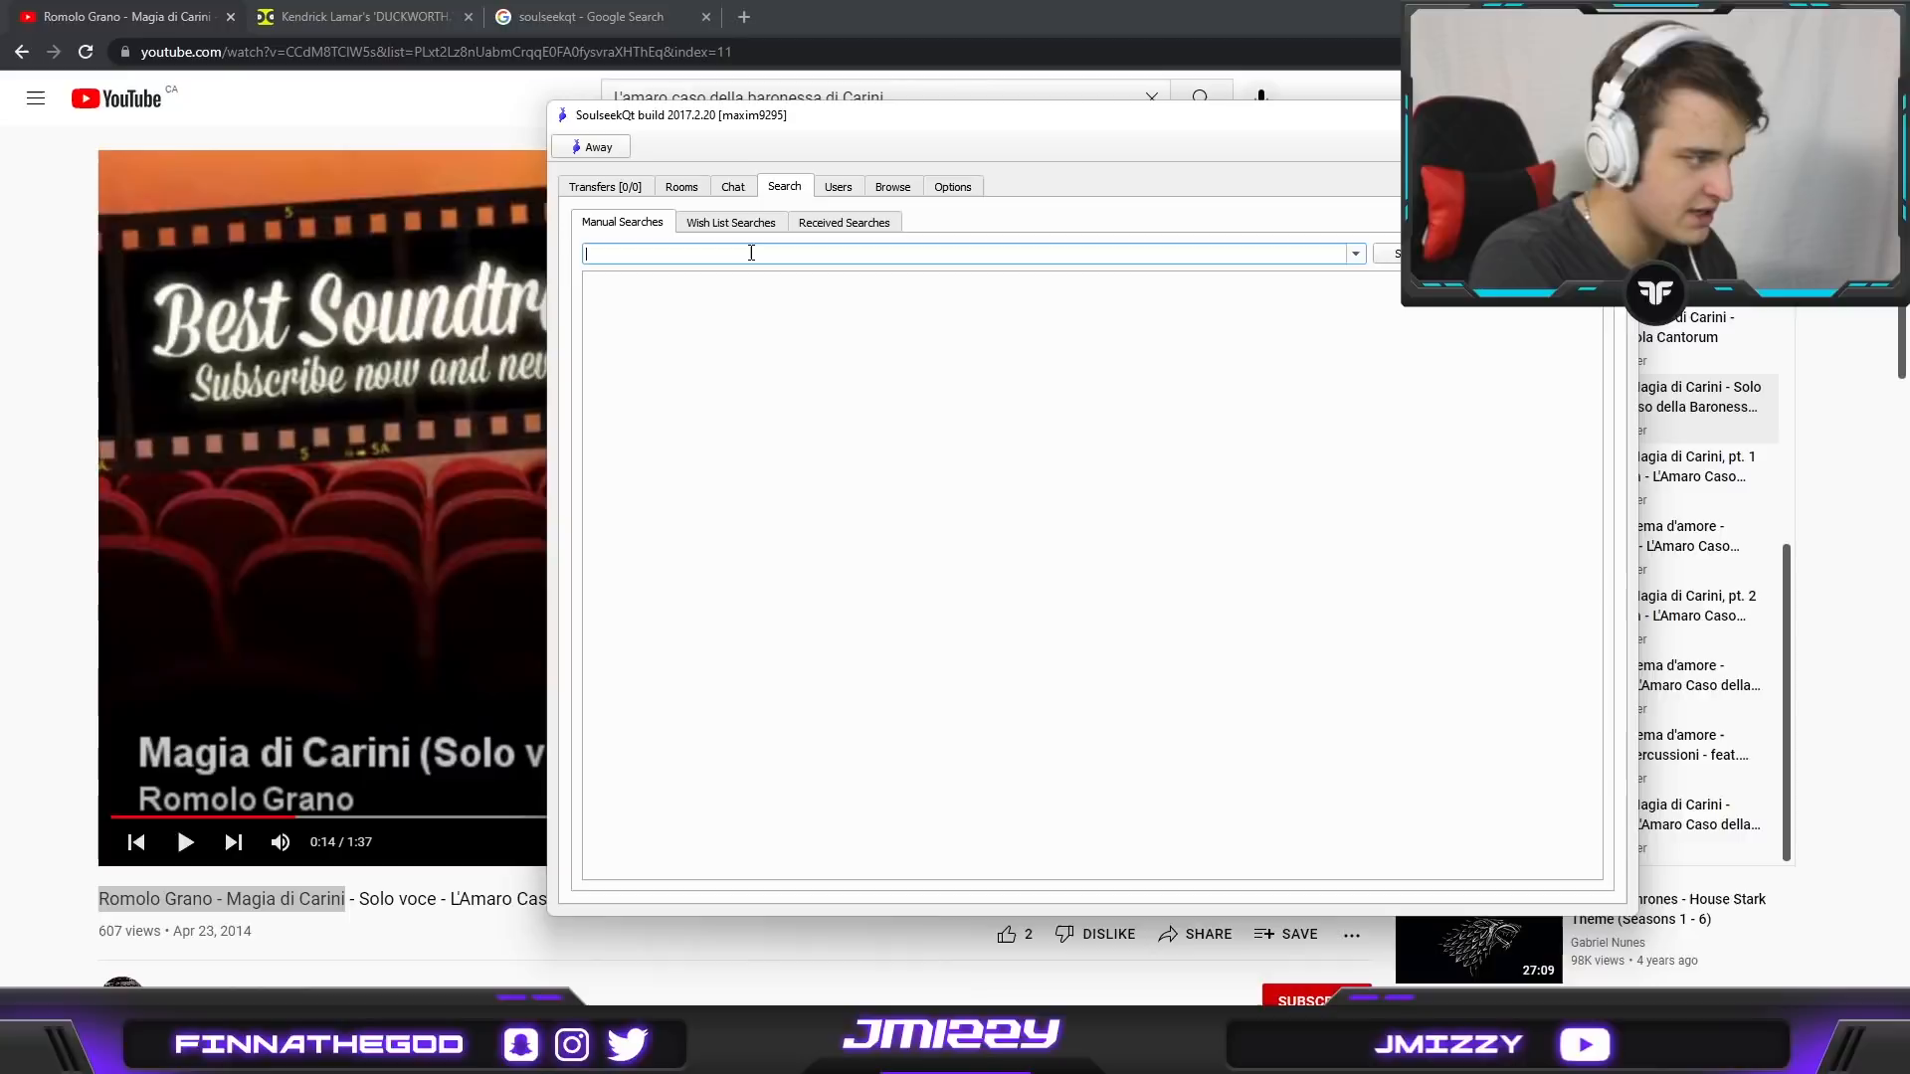
{"action": "type", "text": "japanese trap samples"}
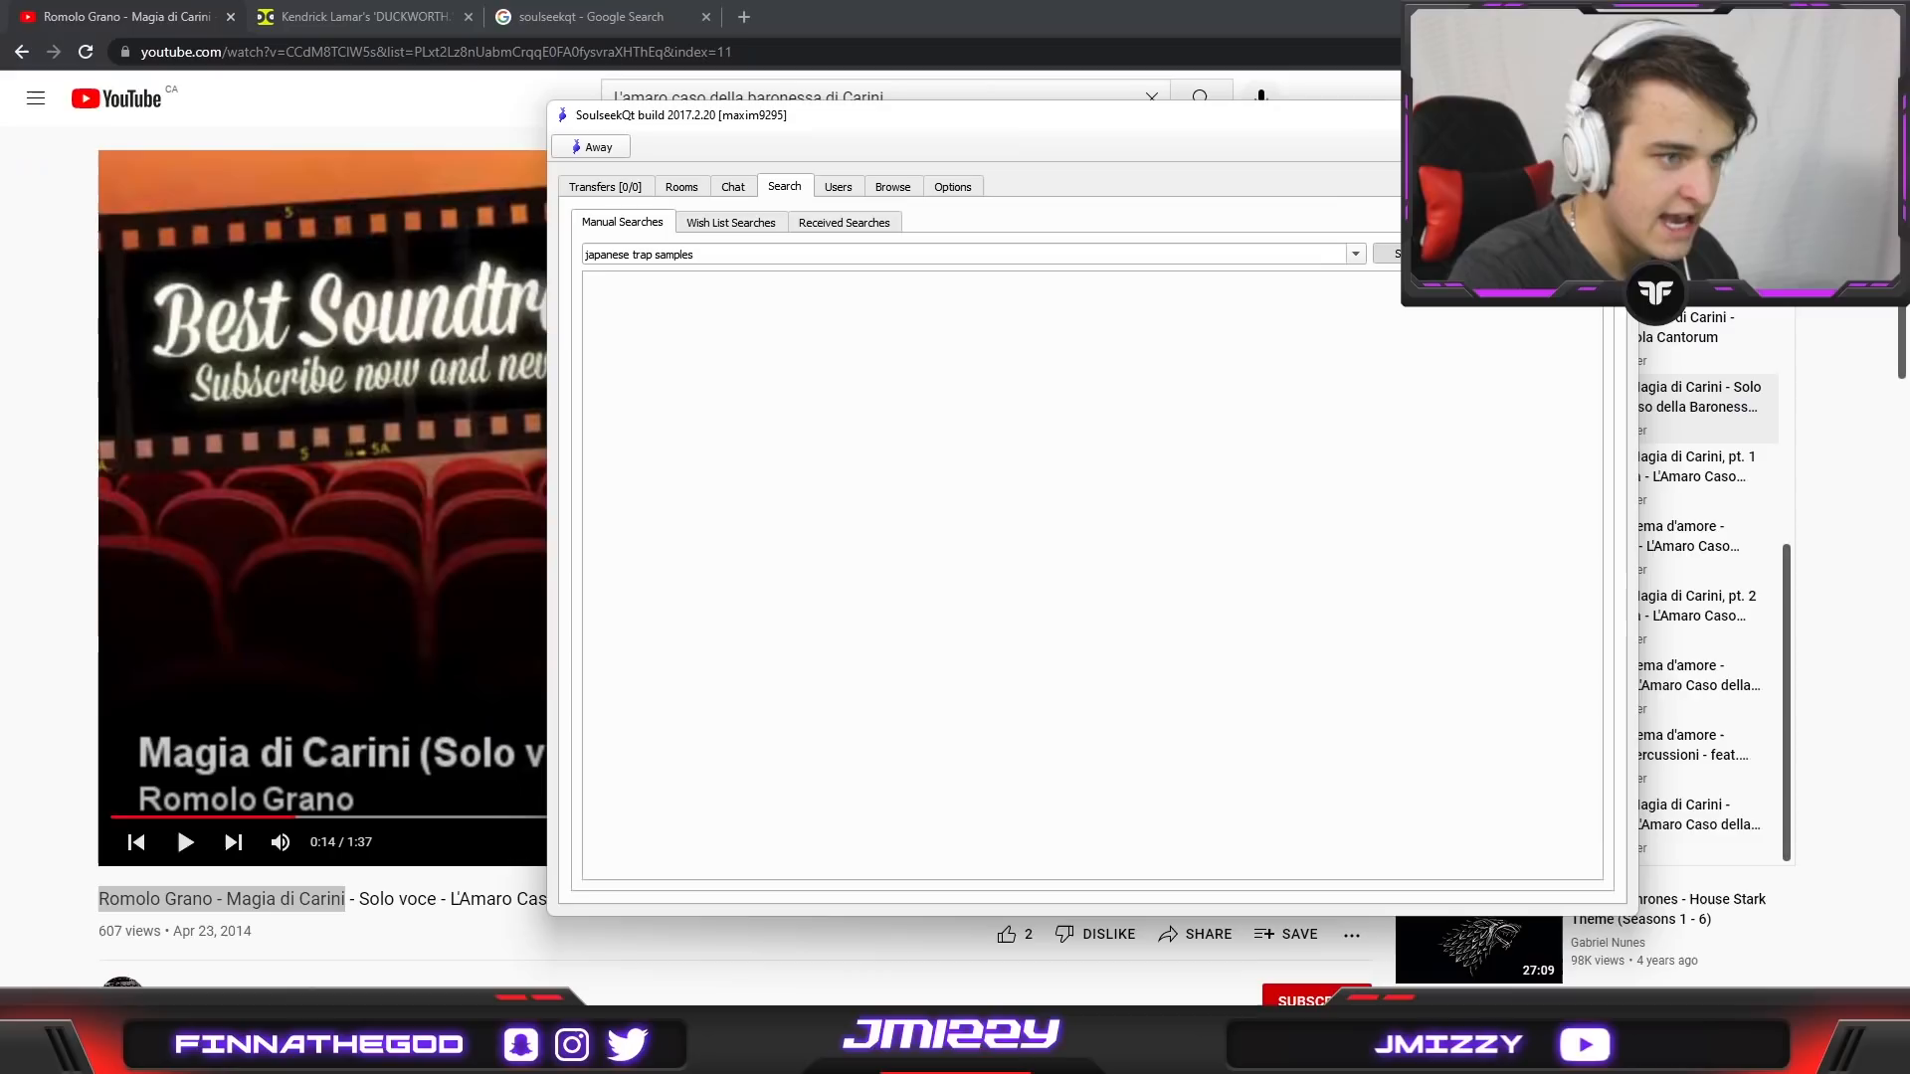
{"action": "left_click", "coordinate": [1393, 253]}
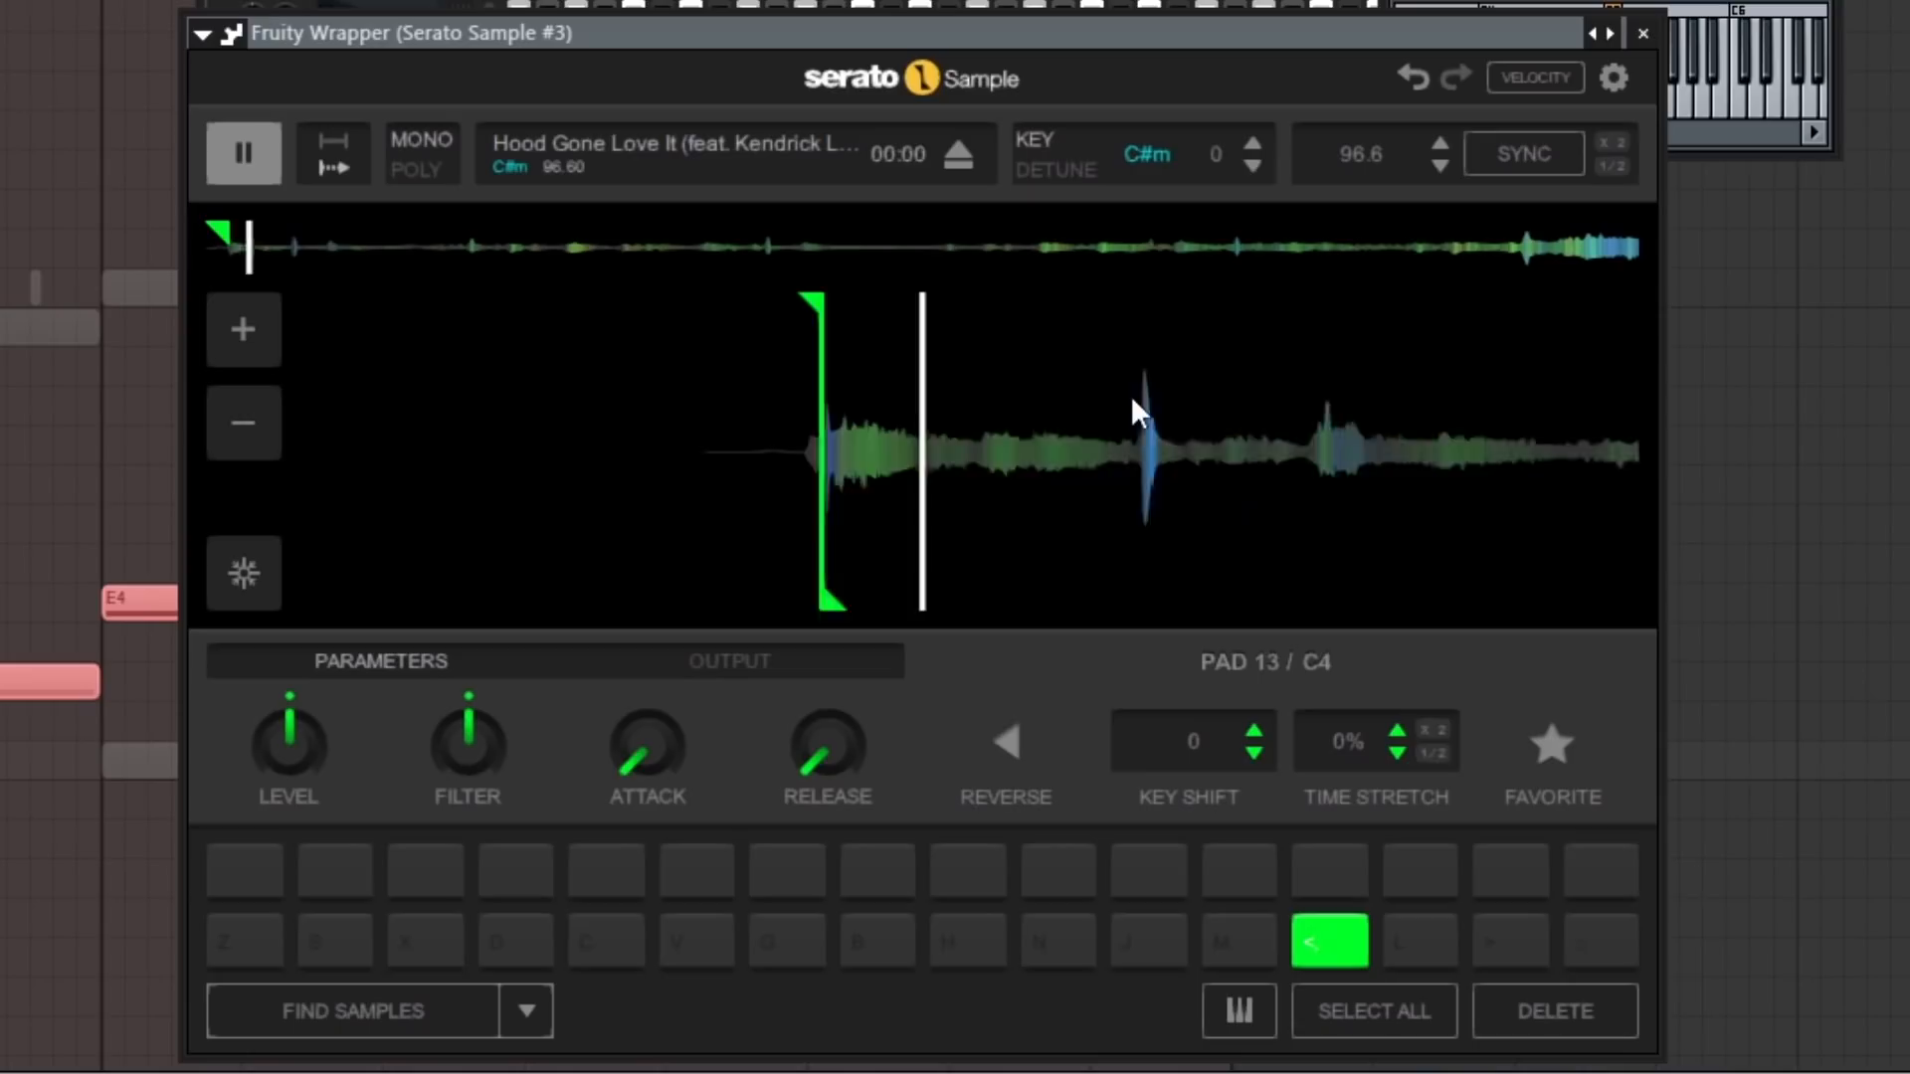
Step: Continue setting cue points on the Hood Gone Love It sample across the pads
{"action": "left_click", "coordinate": [1644, 34]}
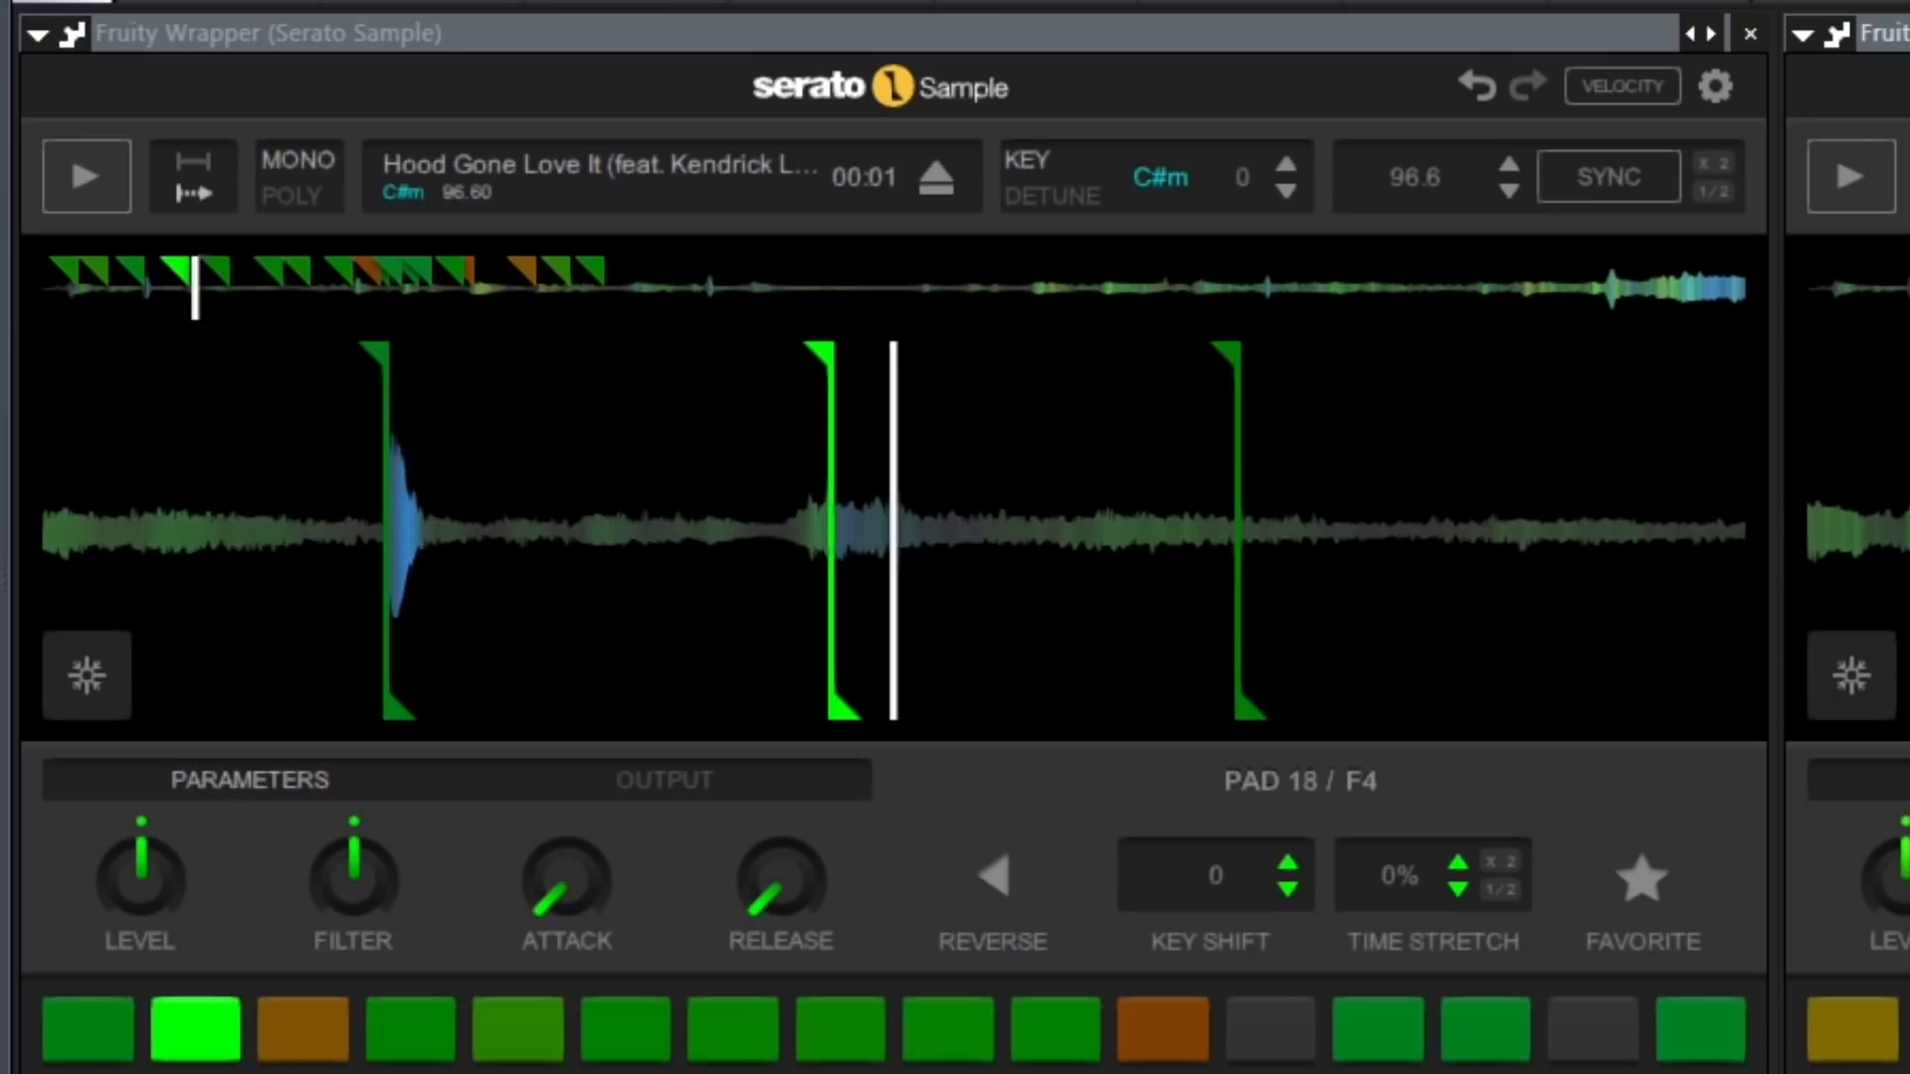
Step: Close the Serato window and bring up the Barry White break channel's time-stretch settings
{"action": "left_click", "coordinate": [85, 175]}
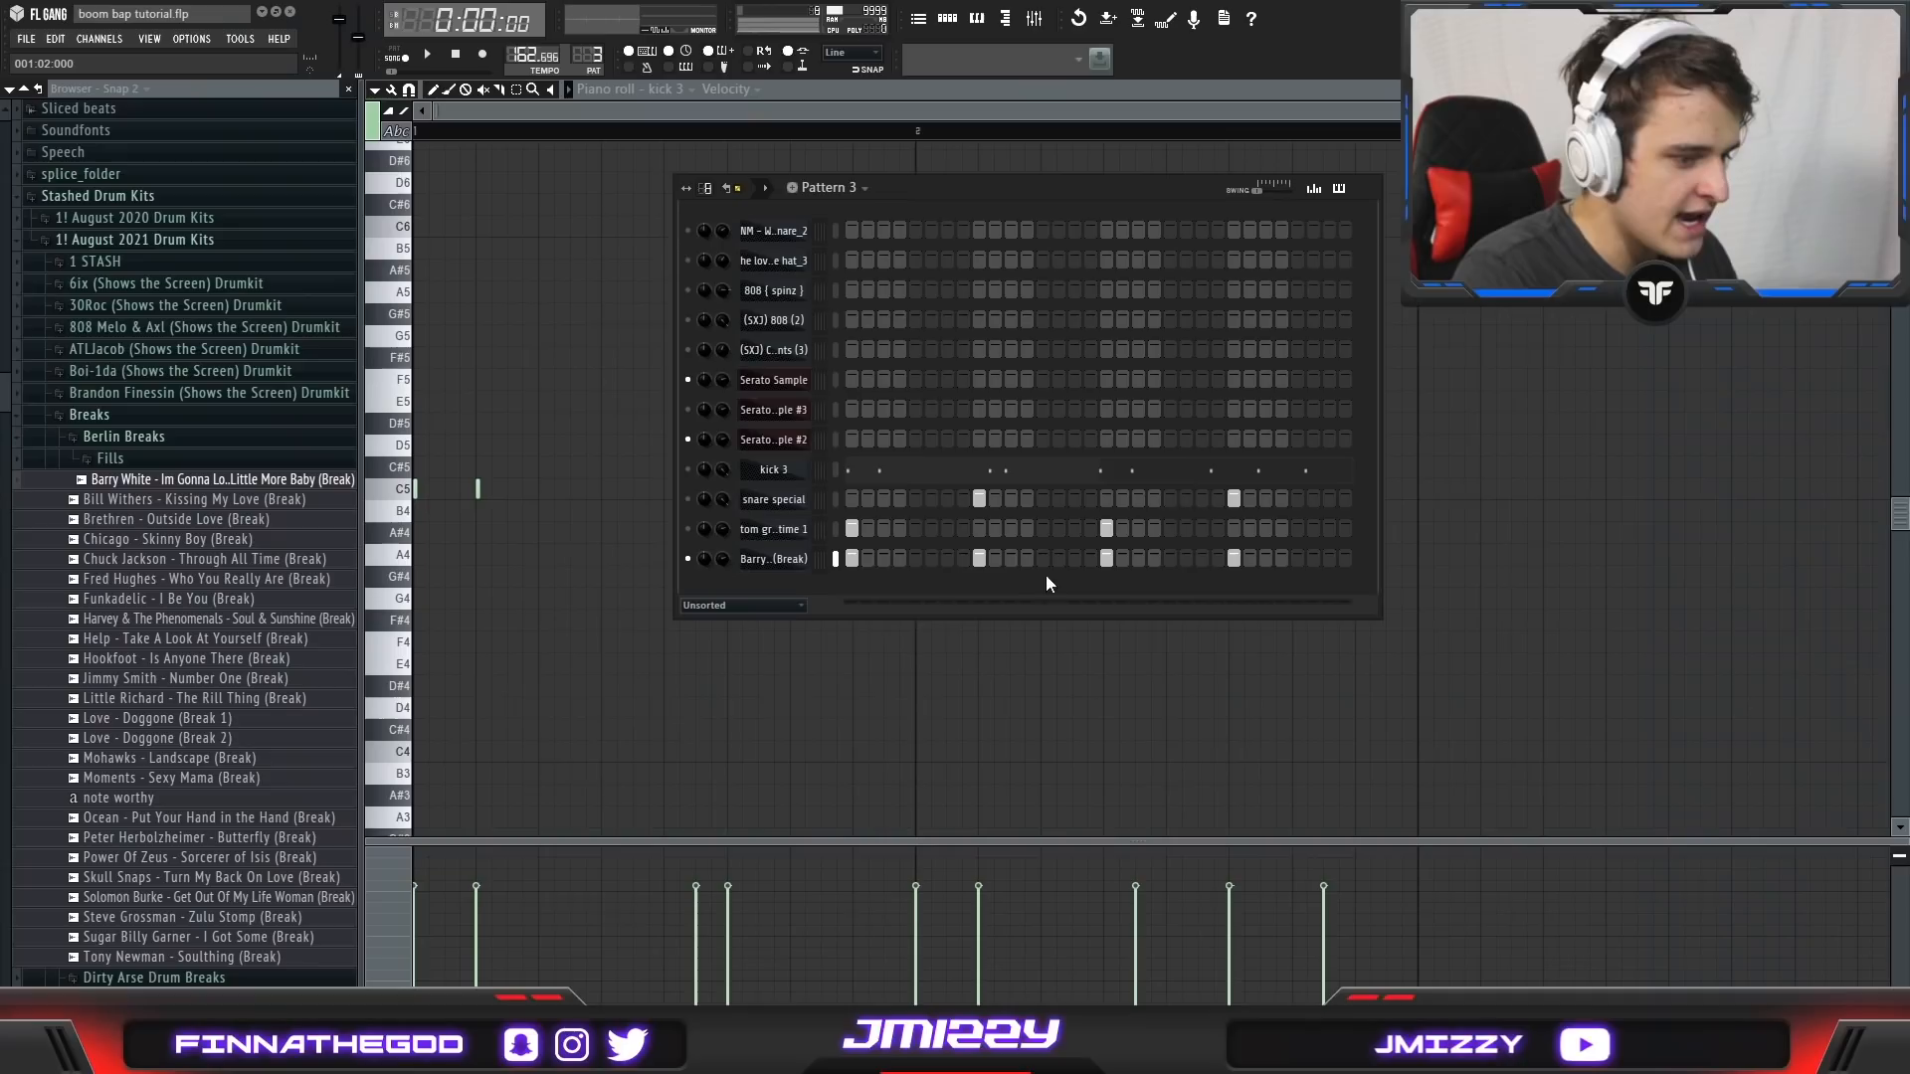
{"action": "left_click", "coordinate": [774, 559]}
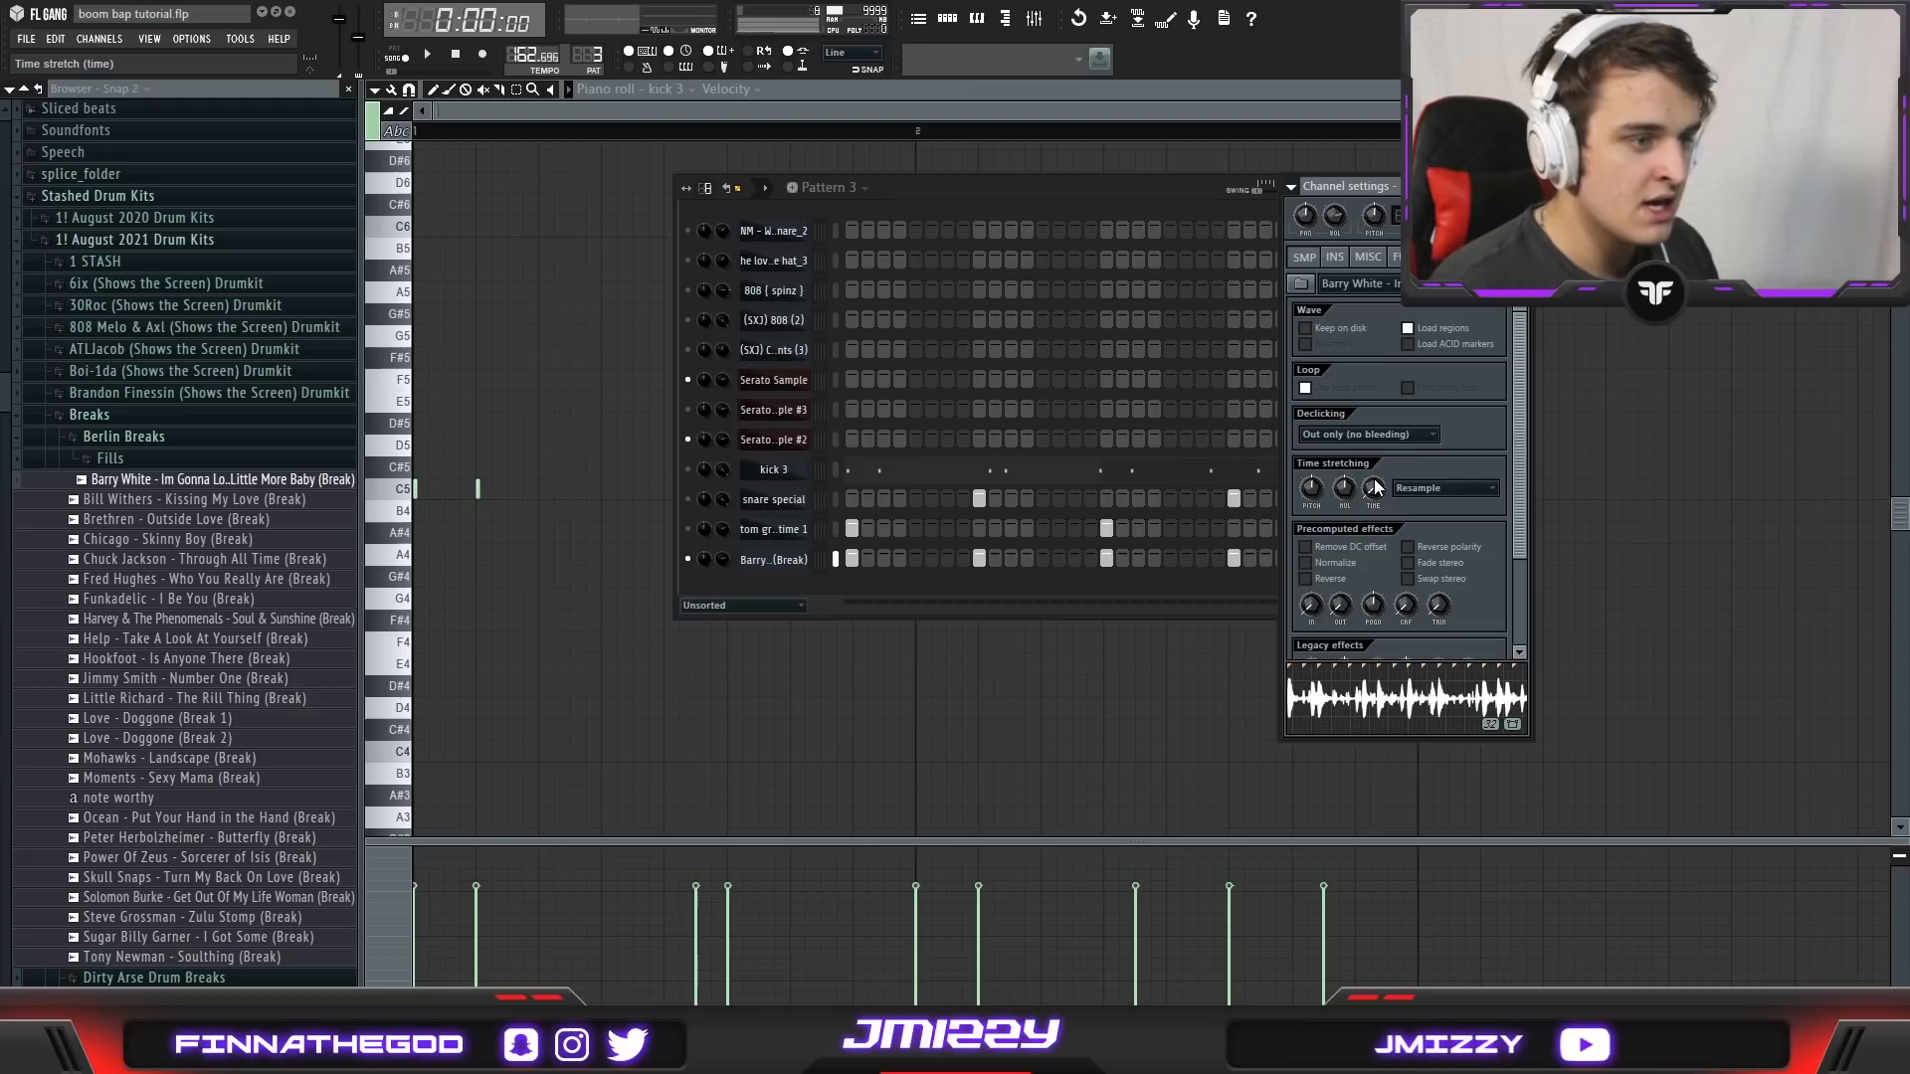